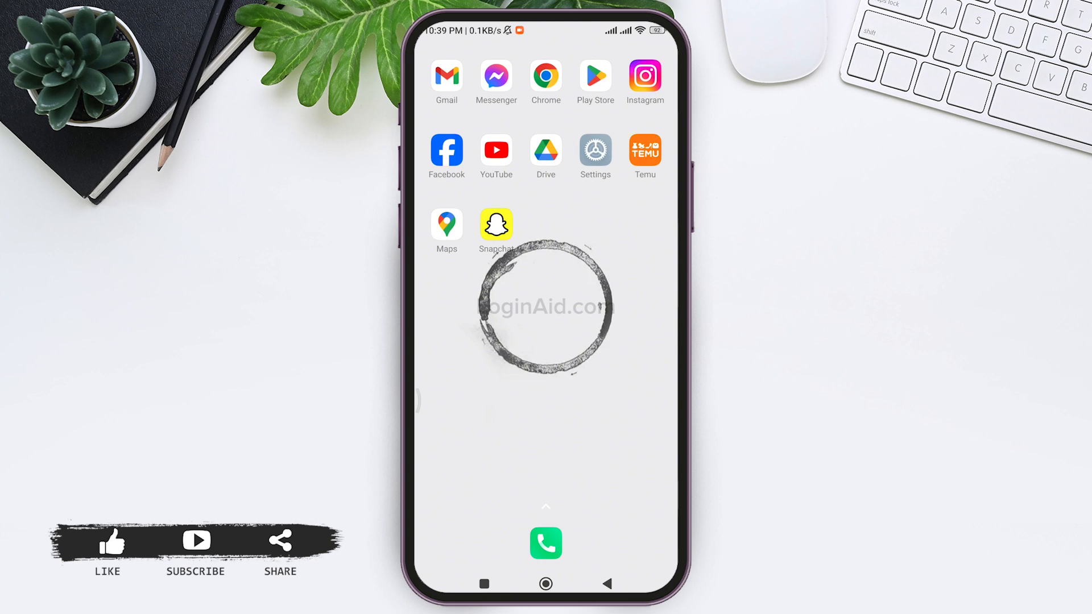
Launch Snapchat from the home screen.
{"action": "left_click", "coordinate": [496, 225]}
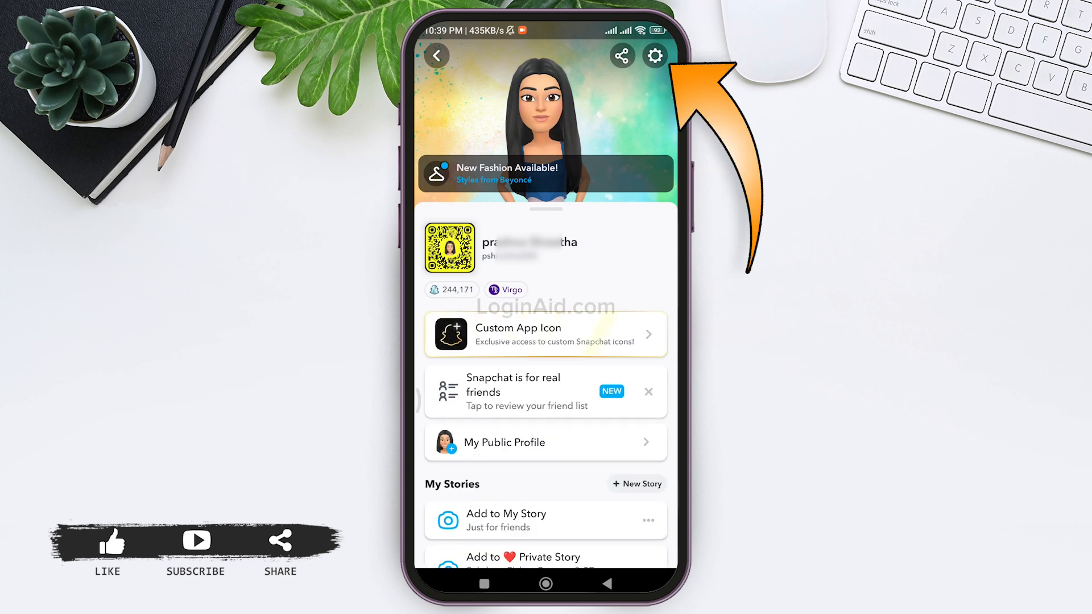
Open Settings from the profile and scroll down to Account Actions.
{"action": "left_click", "coordinate": [654, 56]}
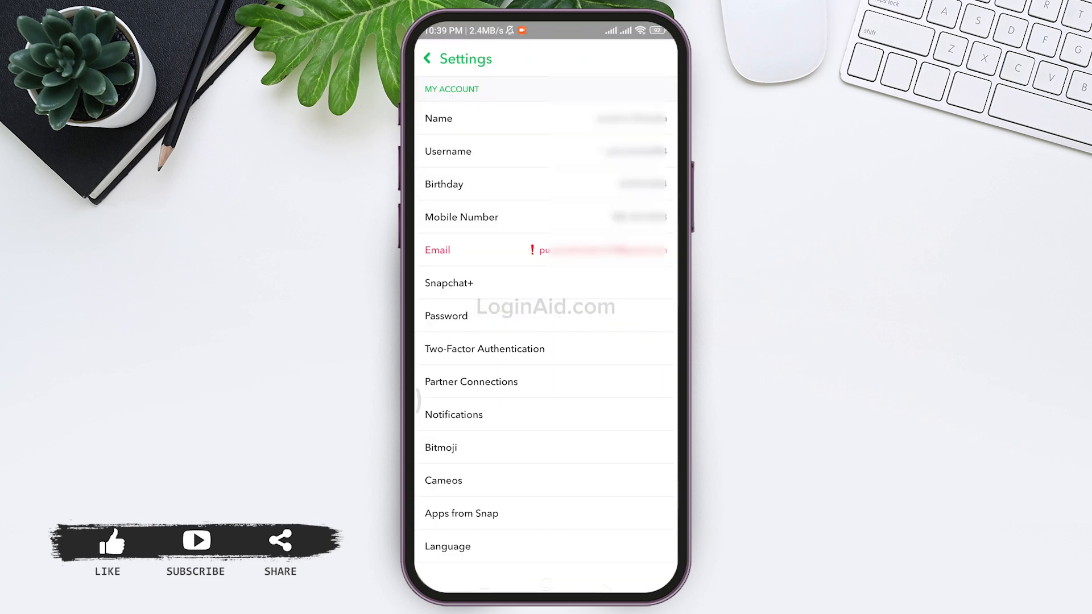
{"action": "scroll", "scroll_direction": "down", "scroll_amount": 3}
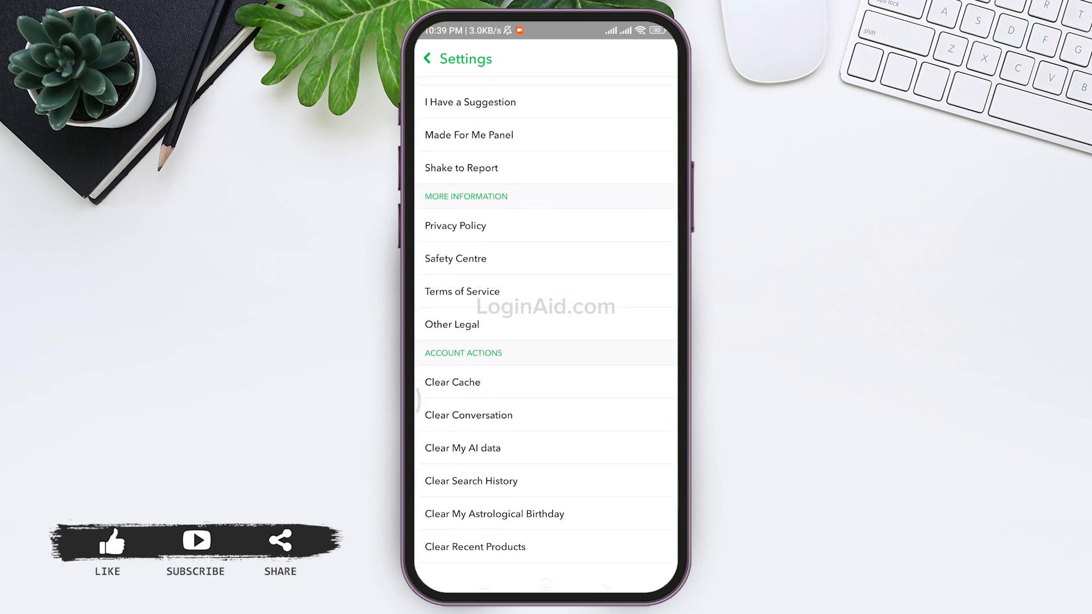
{"action": "scroll", "scroll_direction": "down", "scroll_amount": 3}
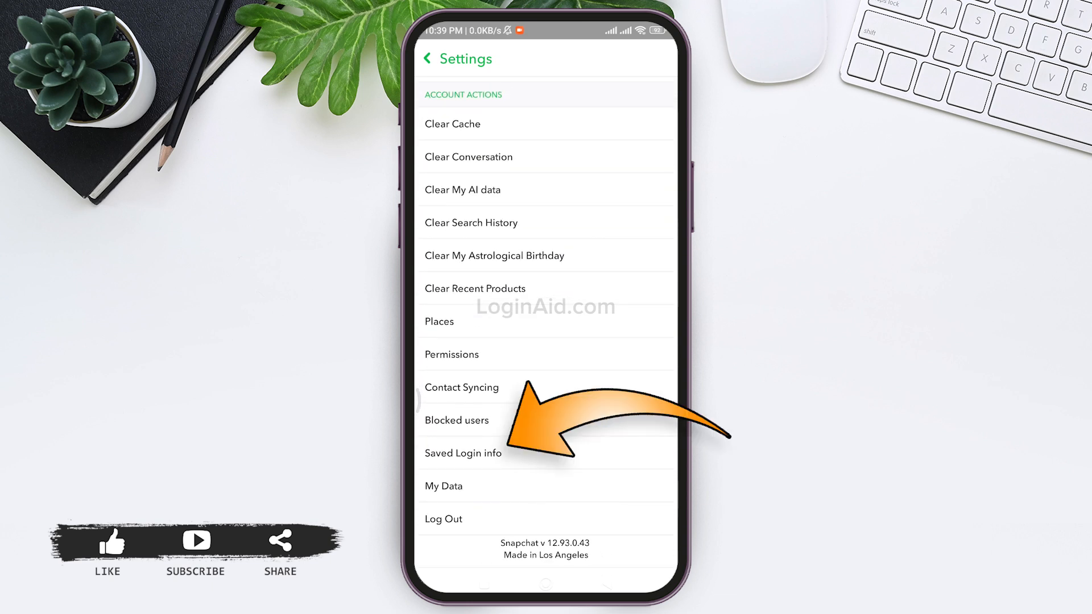
Open Saved Login info under Account Actions.
{"action": "left_click", "coordinate": [463, 453]}
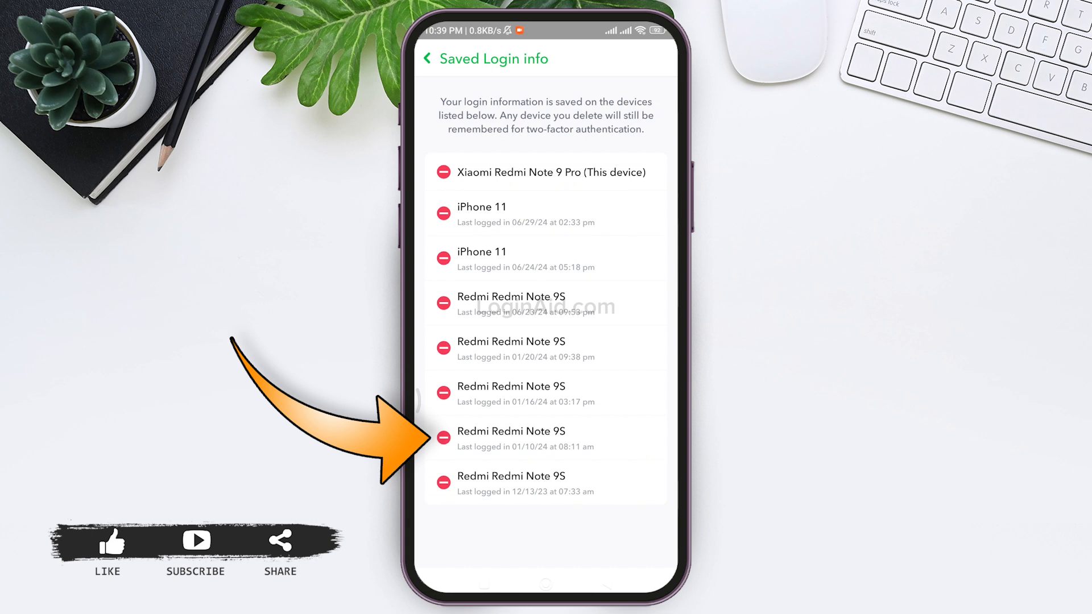
Remove the bottom Redmi Note 9S entry (12/13/23) and confirm with Yes.
{"action": "left_click", "coordinate": [442, 438]}
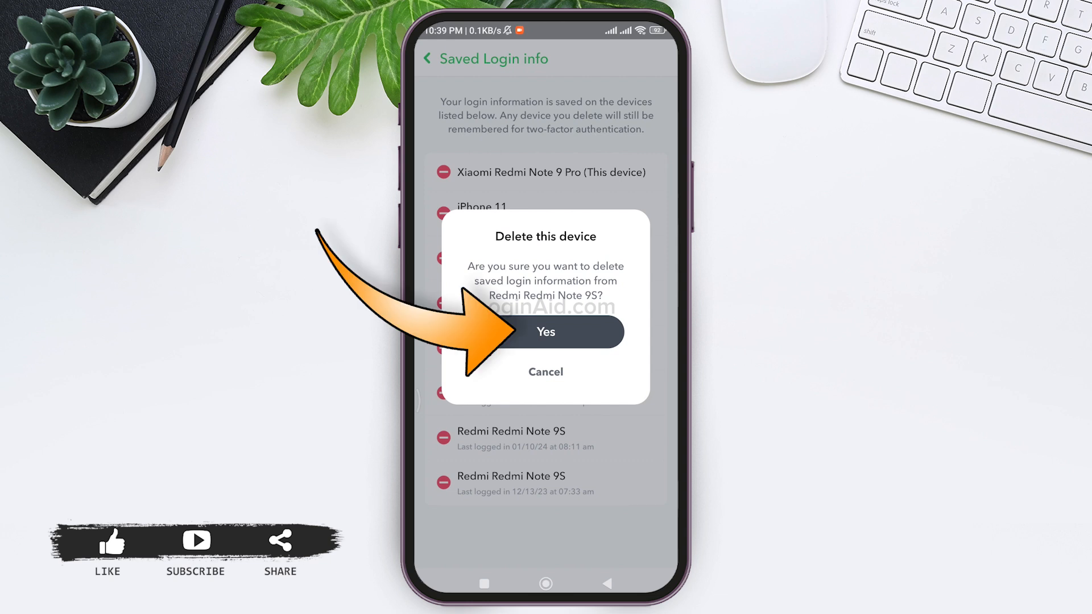
{"action": "left_click", "coordinate": [545, 332]}
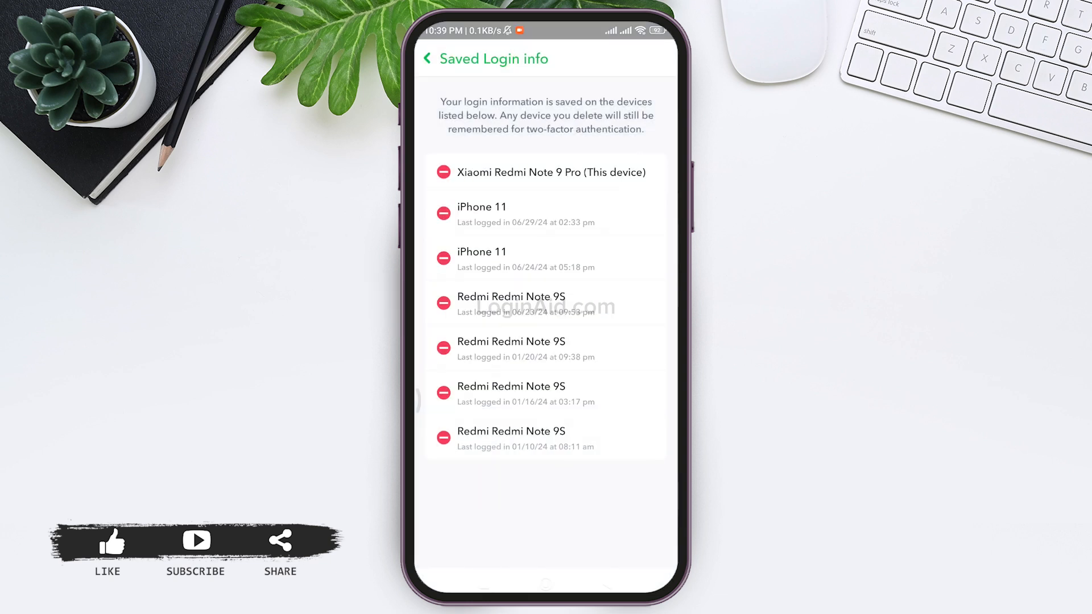
Remove the remaining old devices, including both iPhone 11 entries, keeping only This device.
{"action": "left_click", "coordinate": [443, 304]}
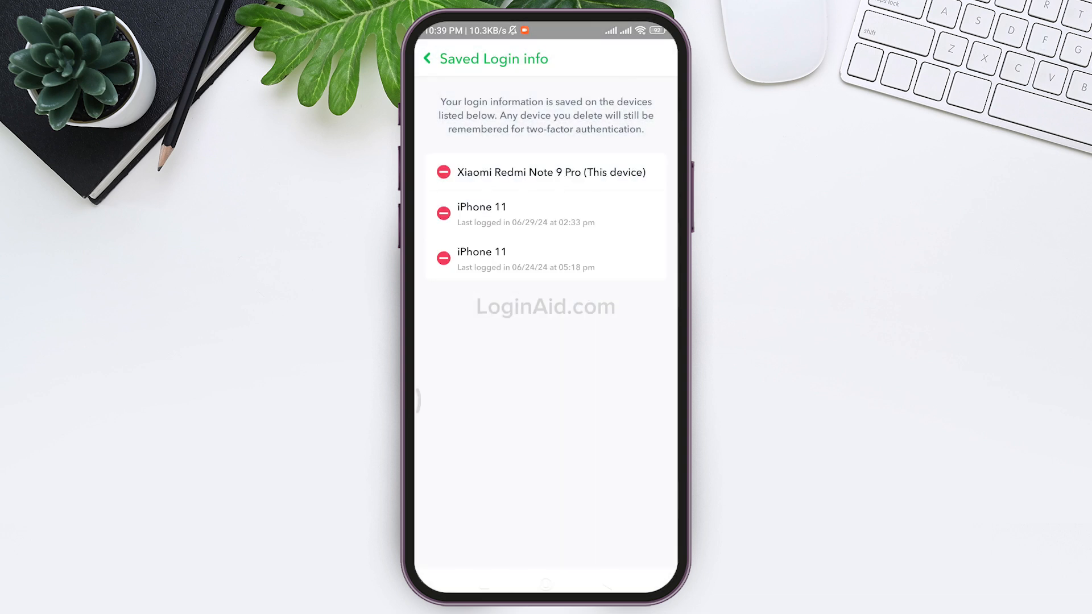
{"action": "left_click", "coordinate": [443, 258]}
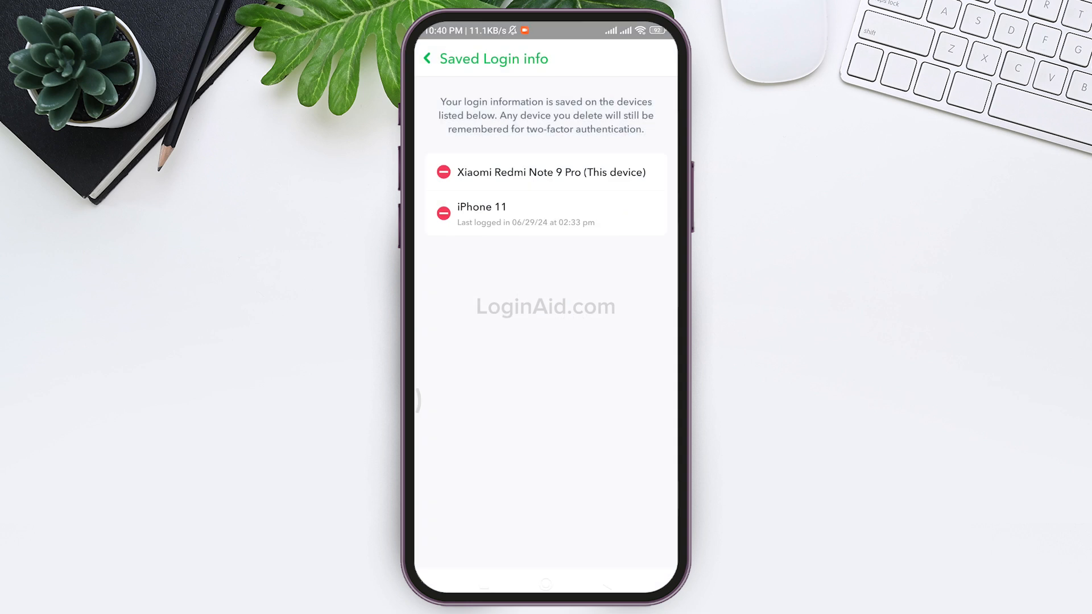
{"action": "left_click", "coordinate": [443, 212]}
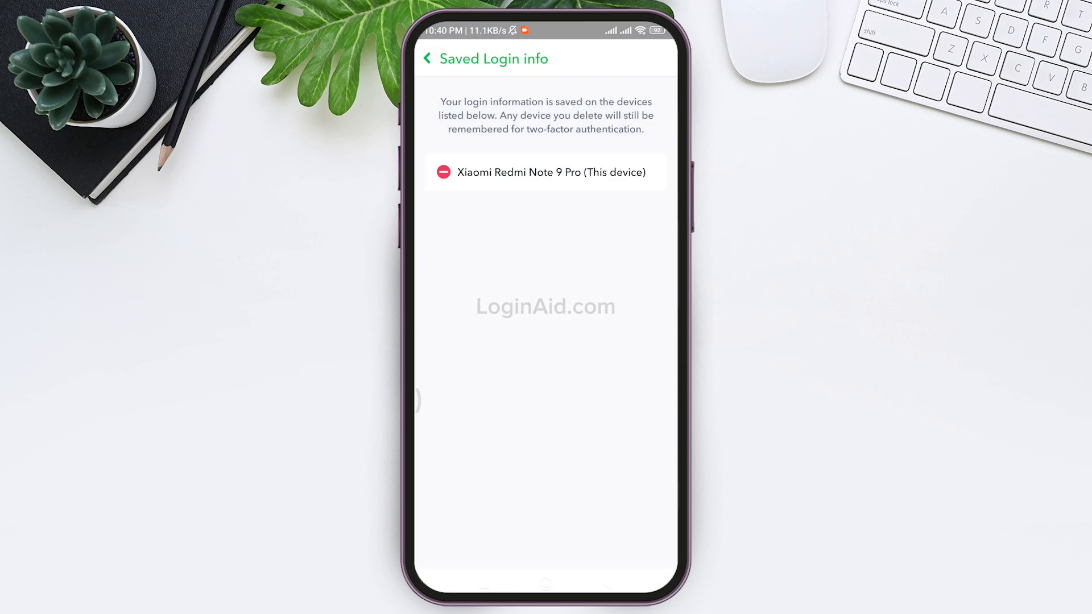